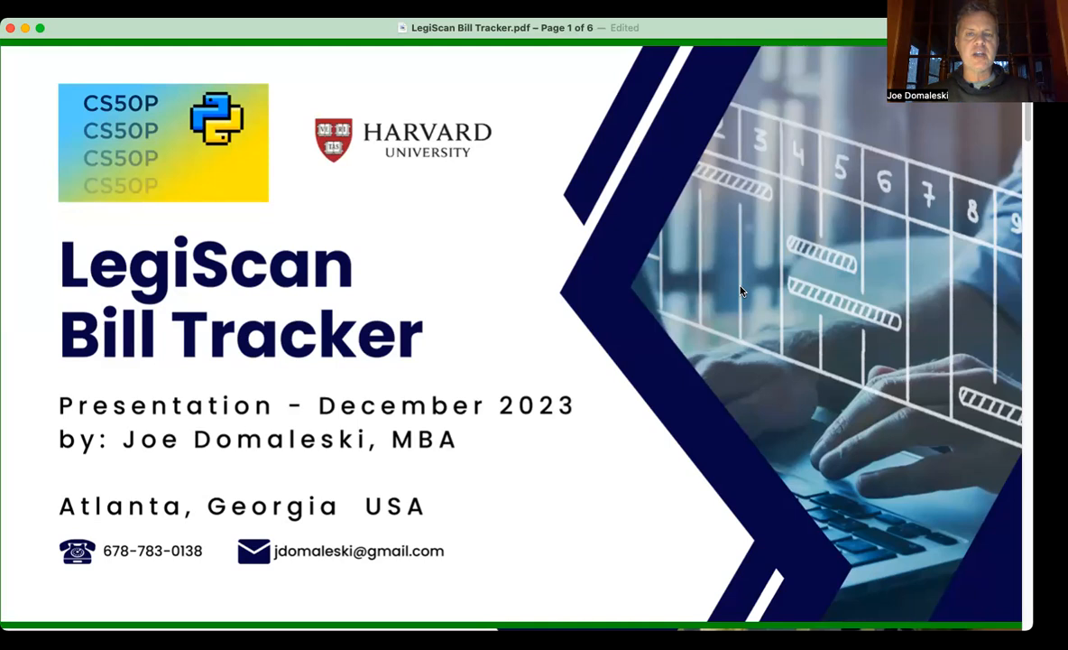
# - Scroll from the title slide down to the About LegiScan slide
pyautogui.scroll(-3)
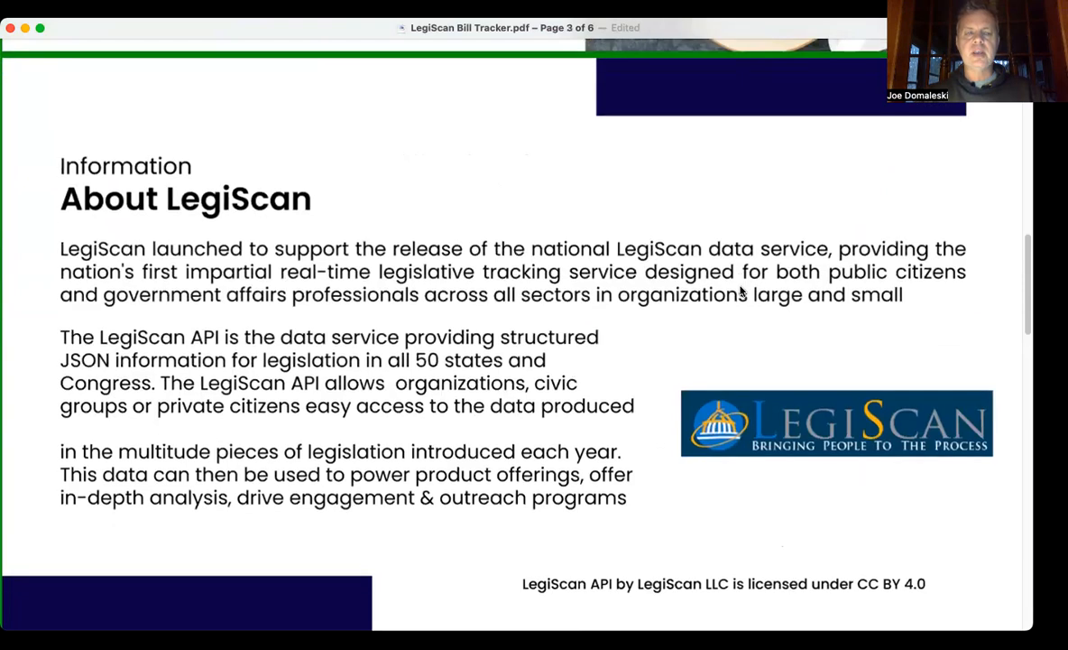
pyautogui.scroll(-3)
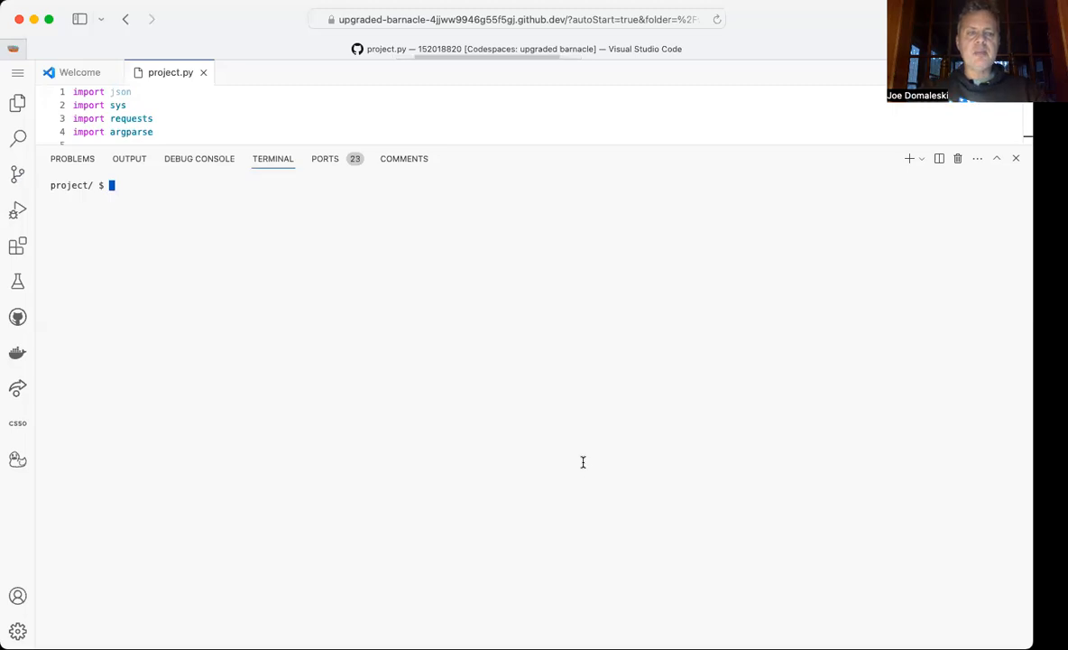
# - Run python project.py with no arguments to print the usage help
pyautogui.write('py')
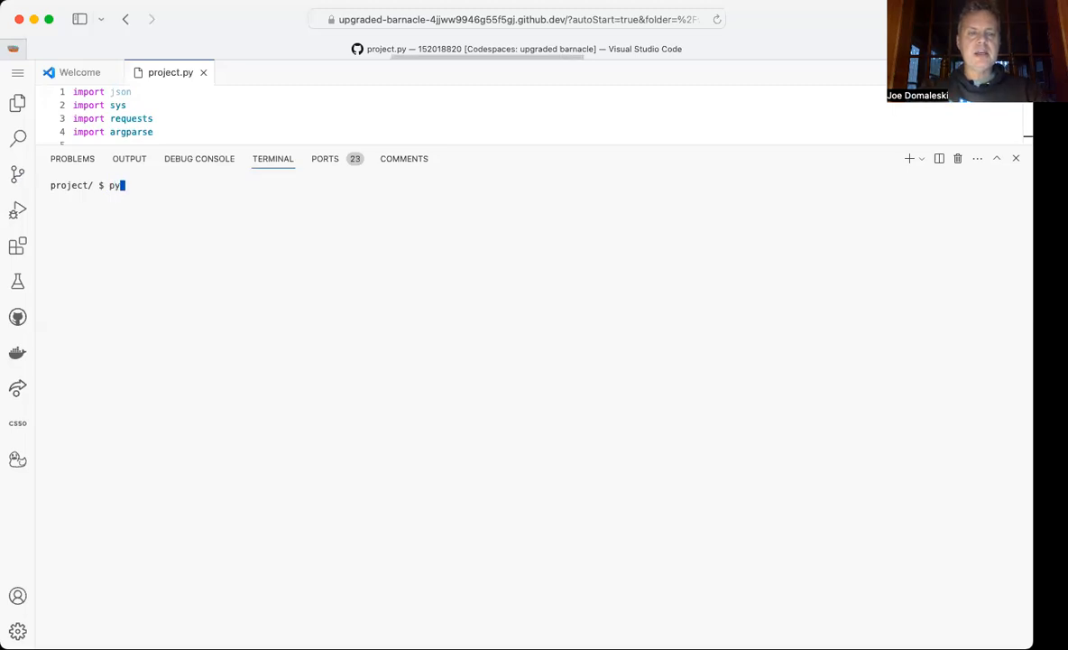
pyautogui.write('thon proj')
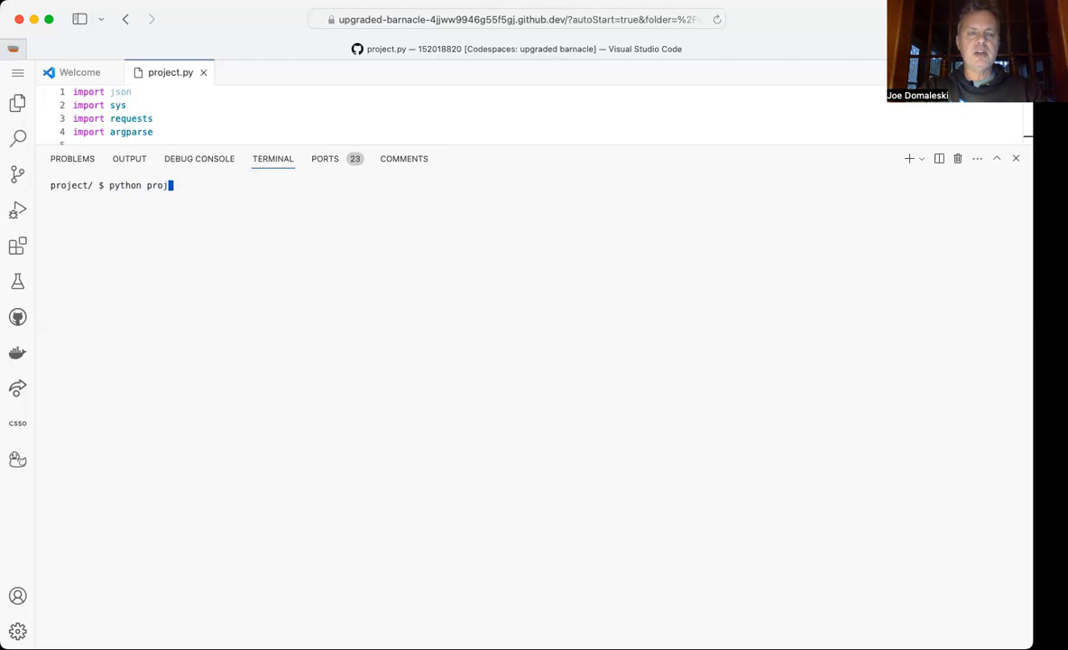
pyautogui.write('ect.p')
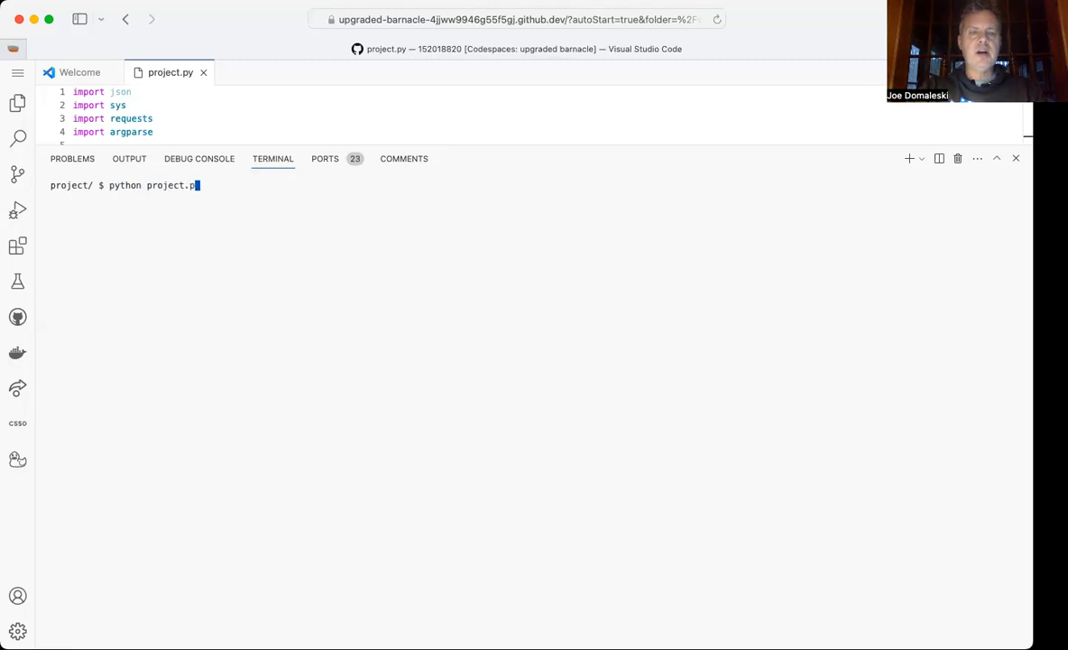
pyautogui.press('Enter')
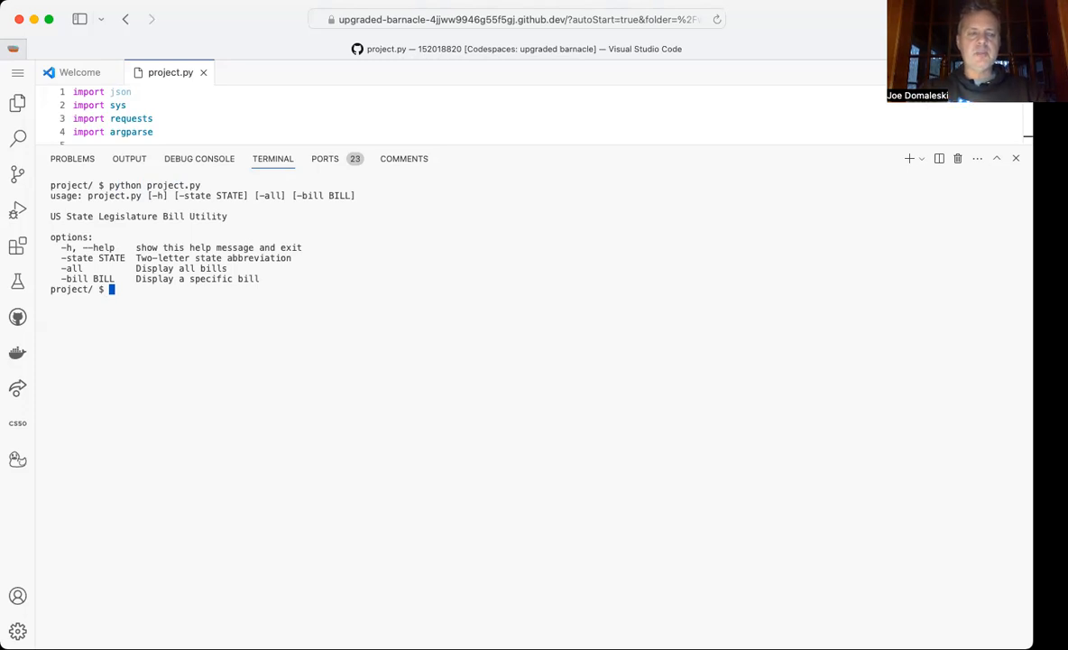
# - Run python project.py --state GA to print Georgia's session details
pyautogui.write('python project.py -state GA')
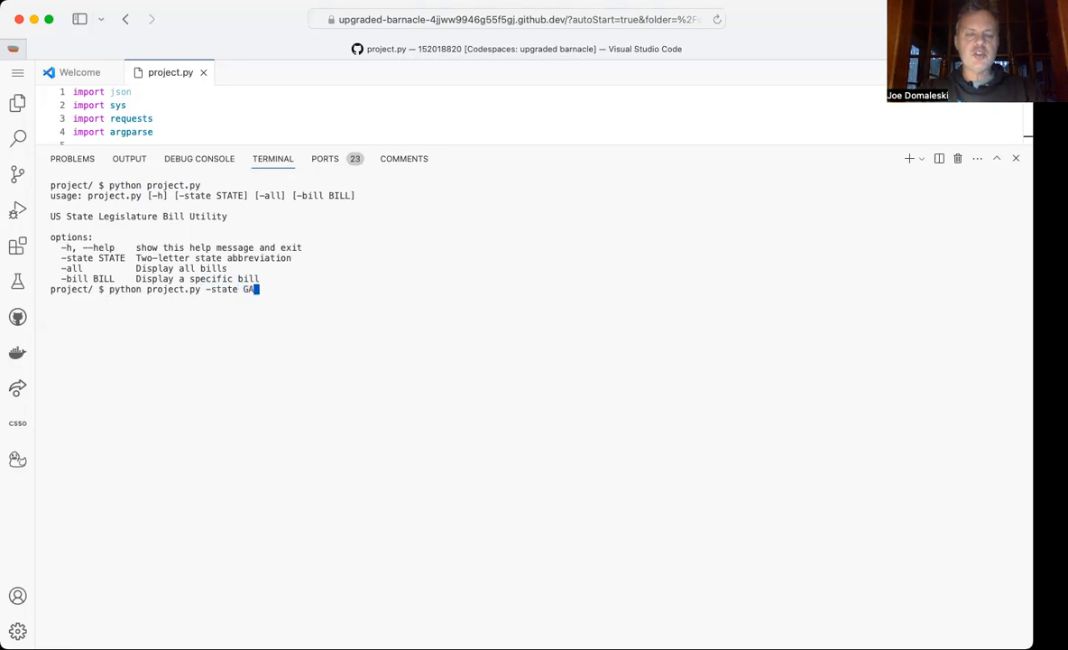
pyautogui.press('Enter')
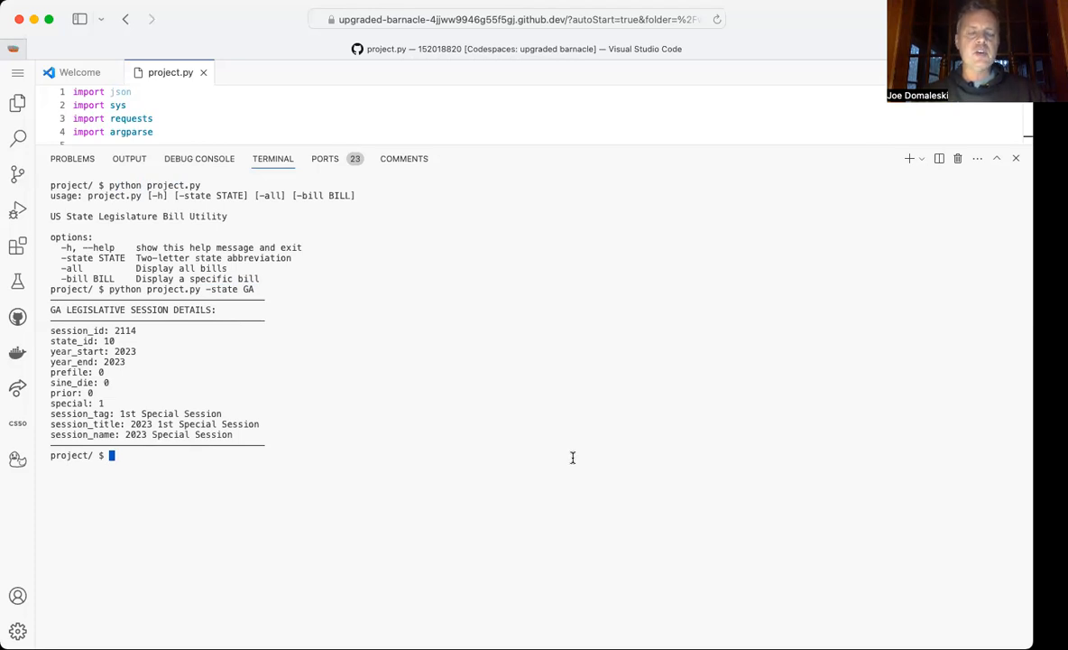
# - Run python project.py --state GA --bill SR5 to look up a single bill
pyautogui.write('python project.py --state GA -')
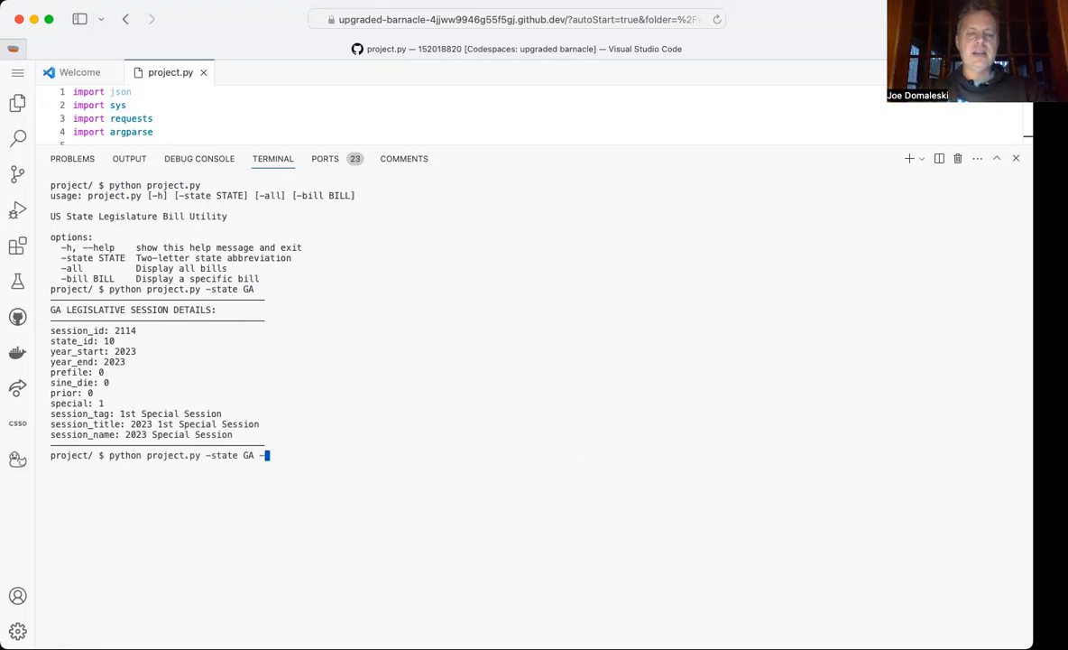
pyautogui.write('bill')
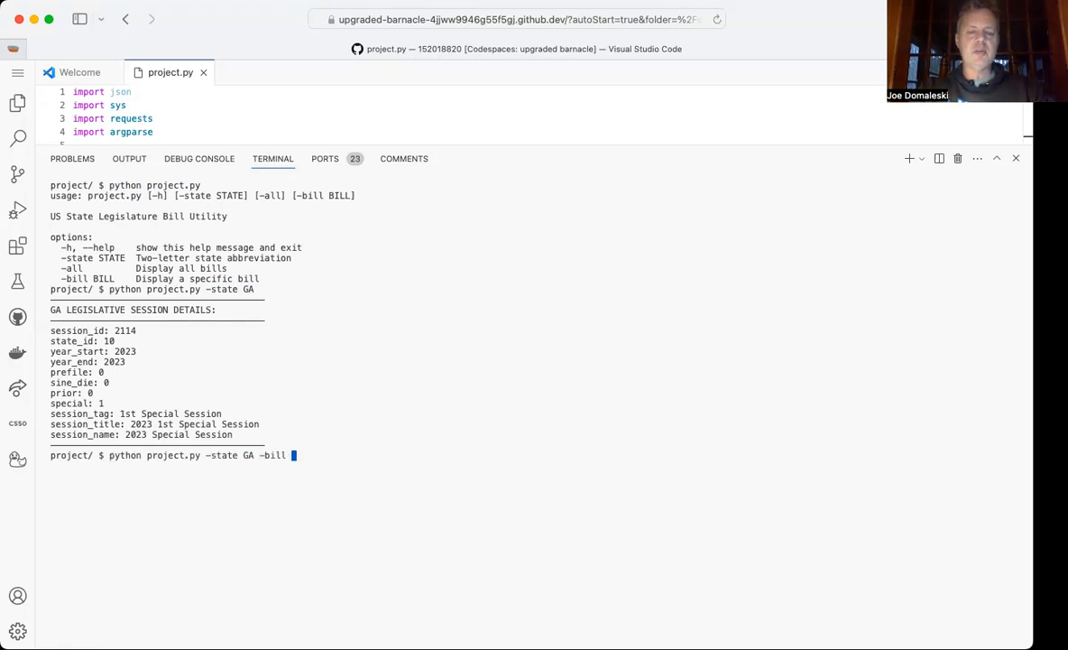
pyautogui.write('SR')
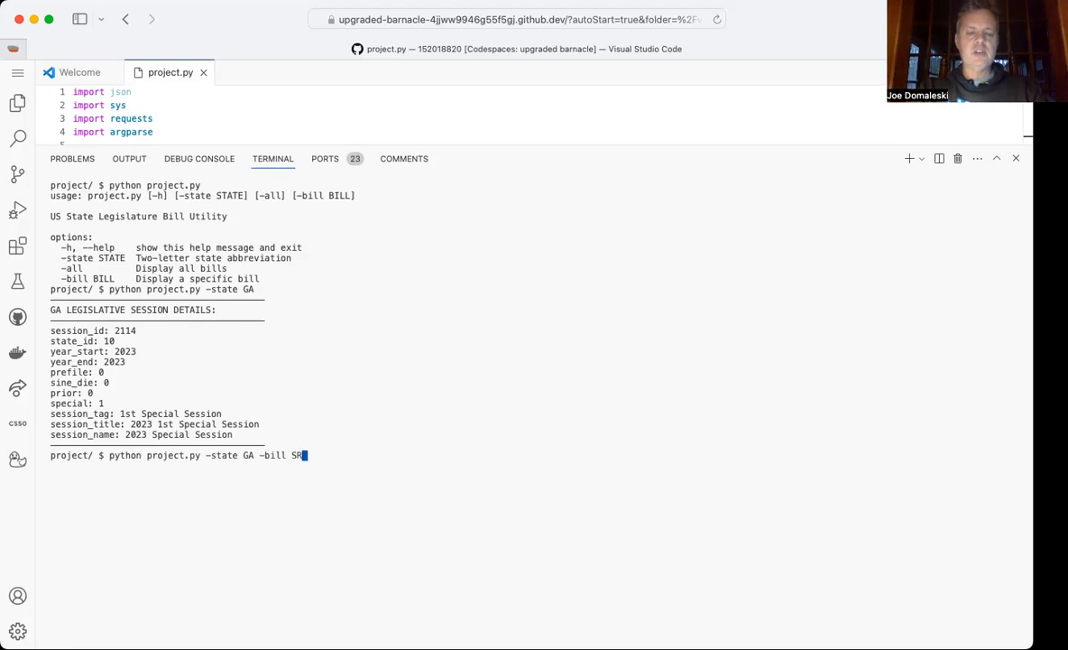
pyautogui.press('Enter')
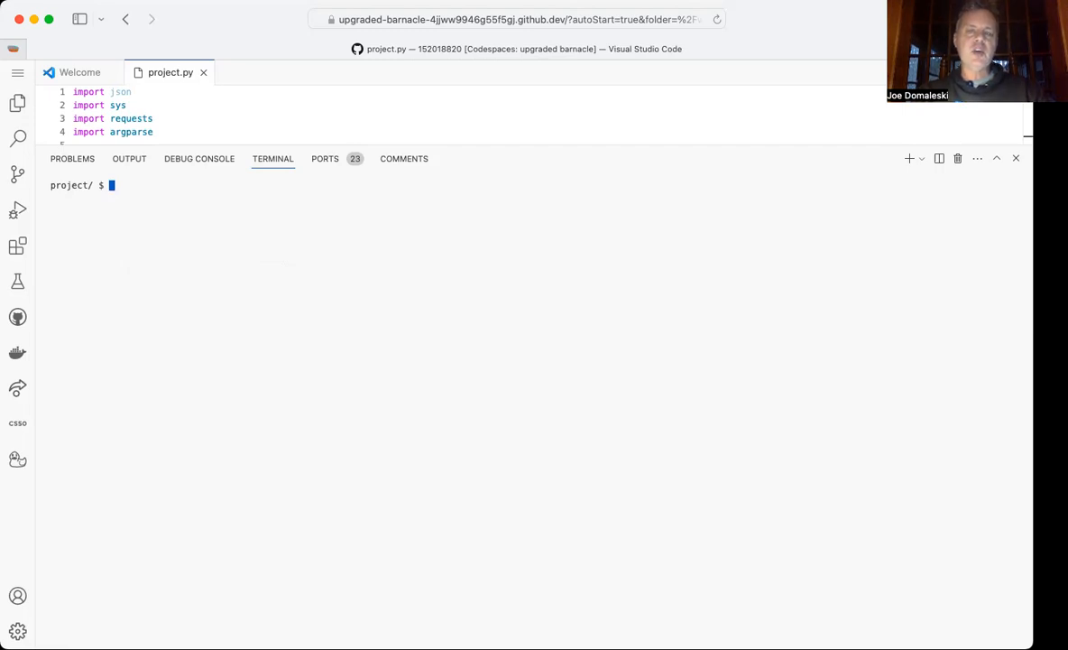
# - Run python project.py --state GA --all to list every Georgia bill record
pyautogui.write('python project.py --state GA --bill SR5')
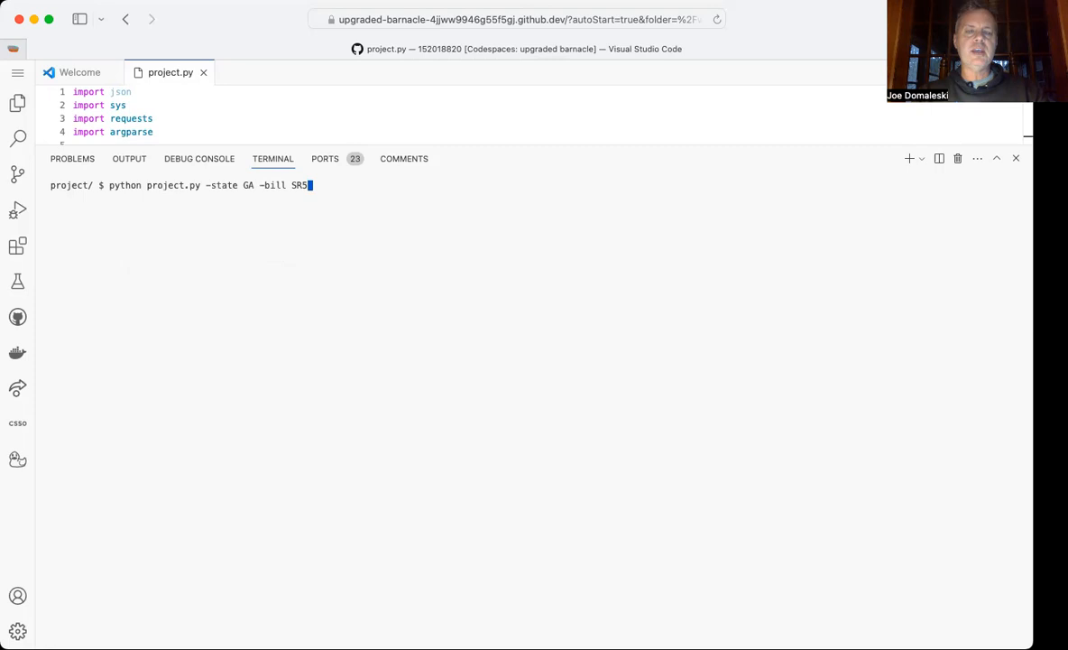
pyautogui.press('Backspace')
pyautogui.write('a')
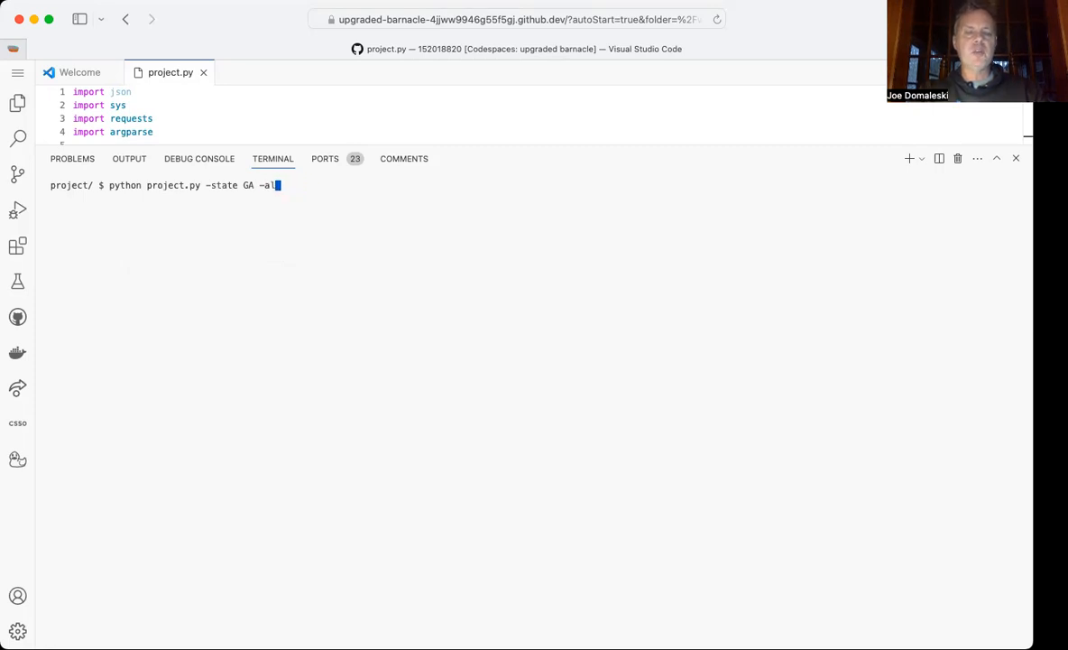
pyautogui.write('l')
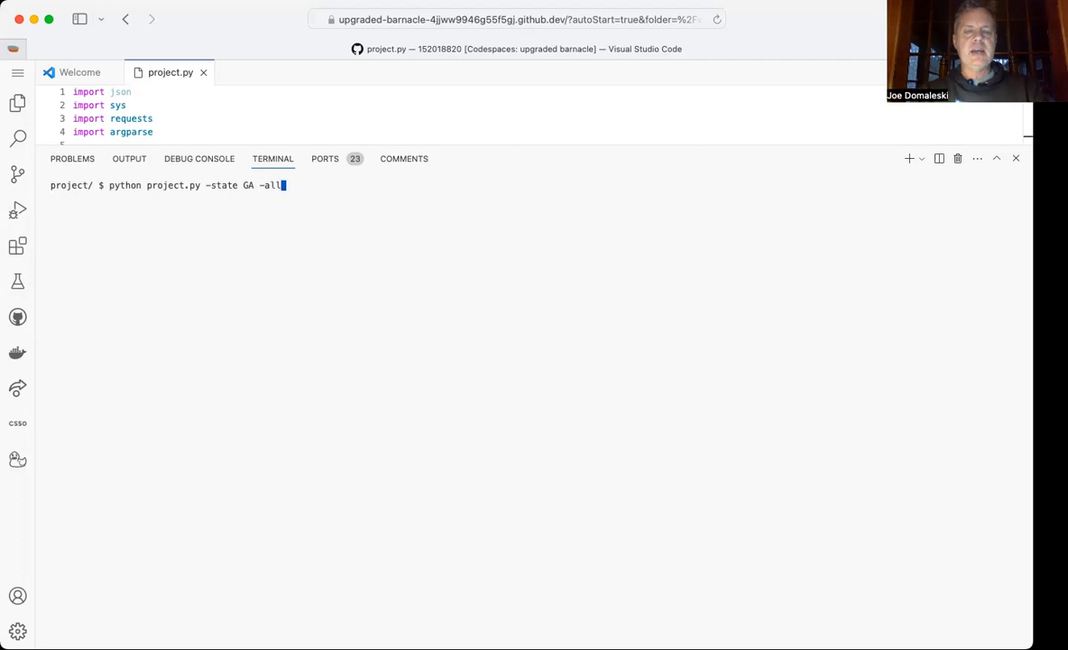
pyautogui.press('Enter')
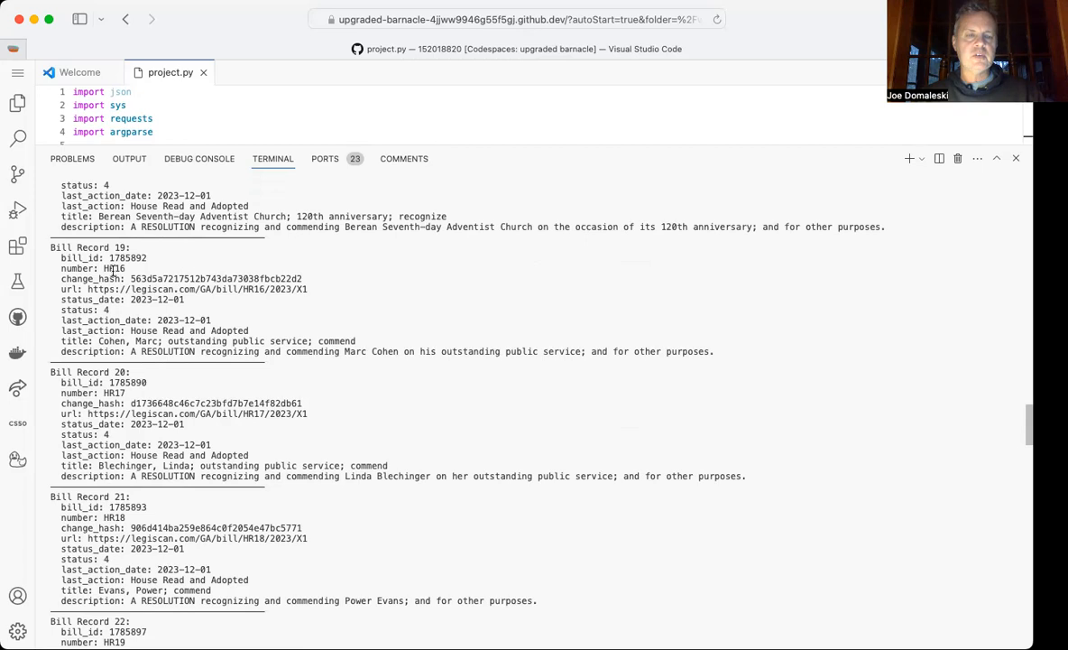
# - Clear the terminal after the all-bills listing
pyautogui.doubleClick(114, 267)
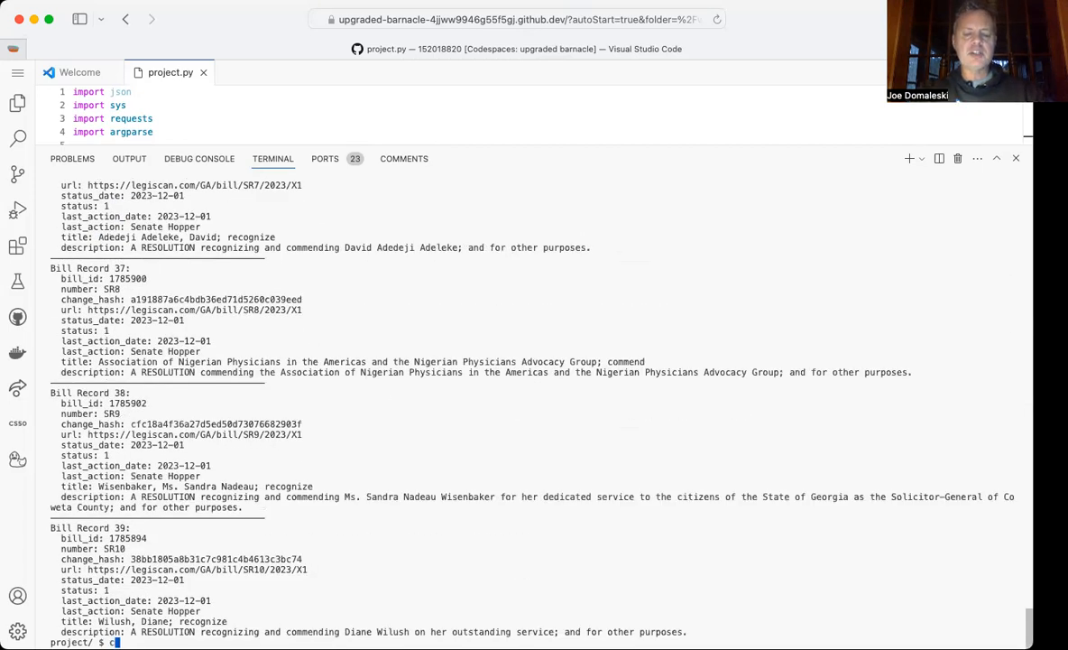
pyautogui.write('clear')
pyautogui.write('python project.py -state GA -bill')
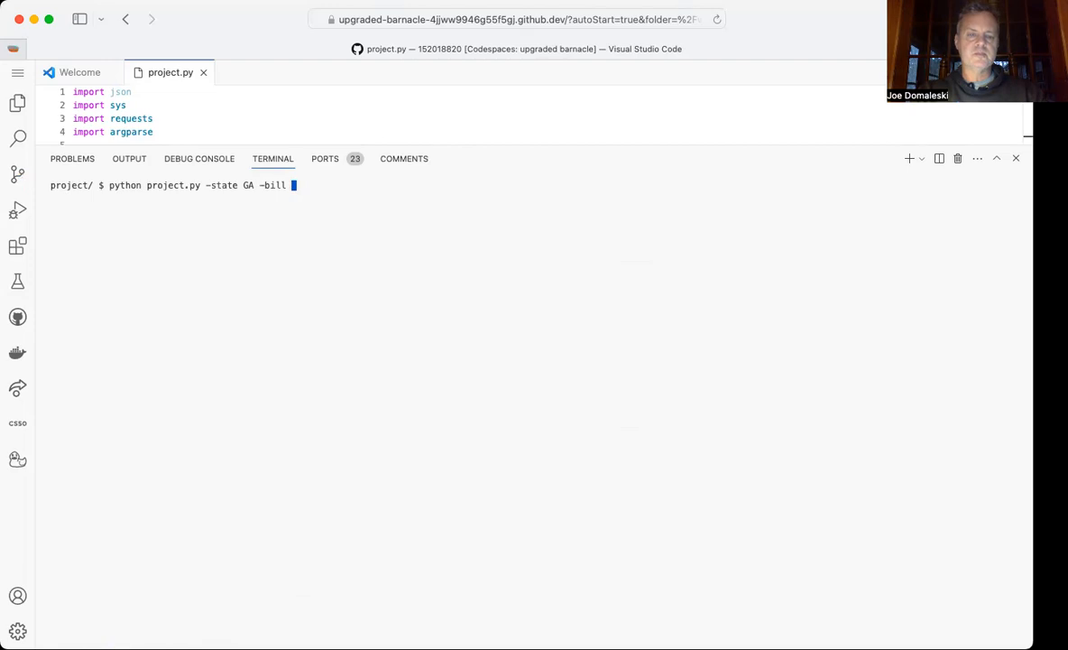
# - Run the single-bill lookup for Georgia bill HR16
pyautogui.write('HR16')
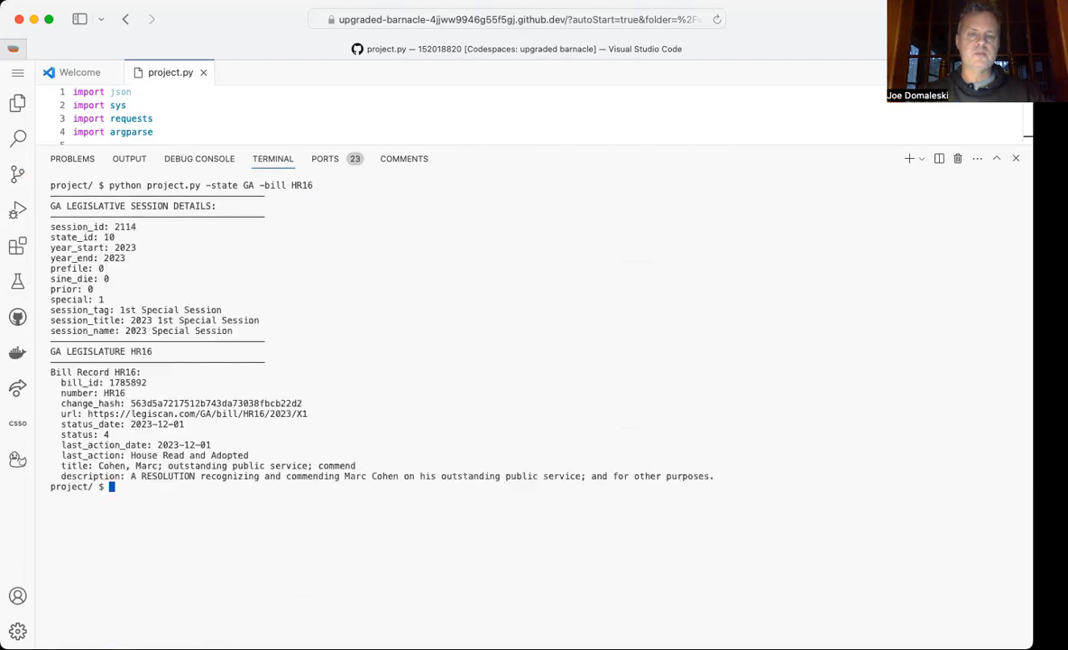